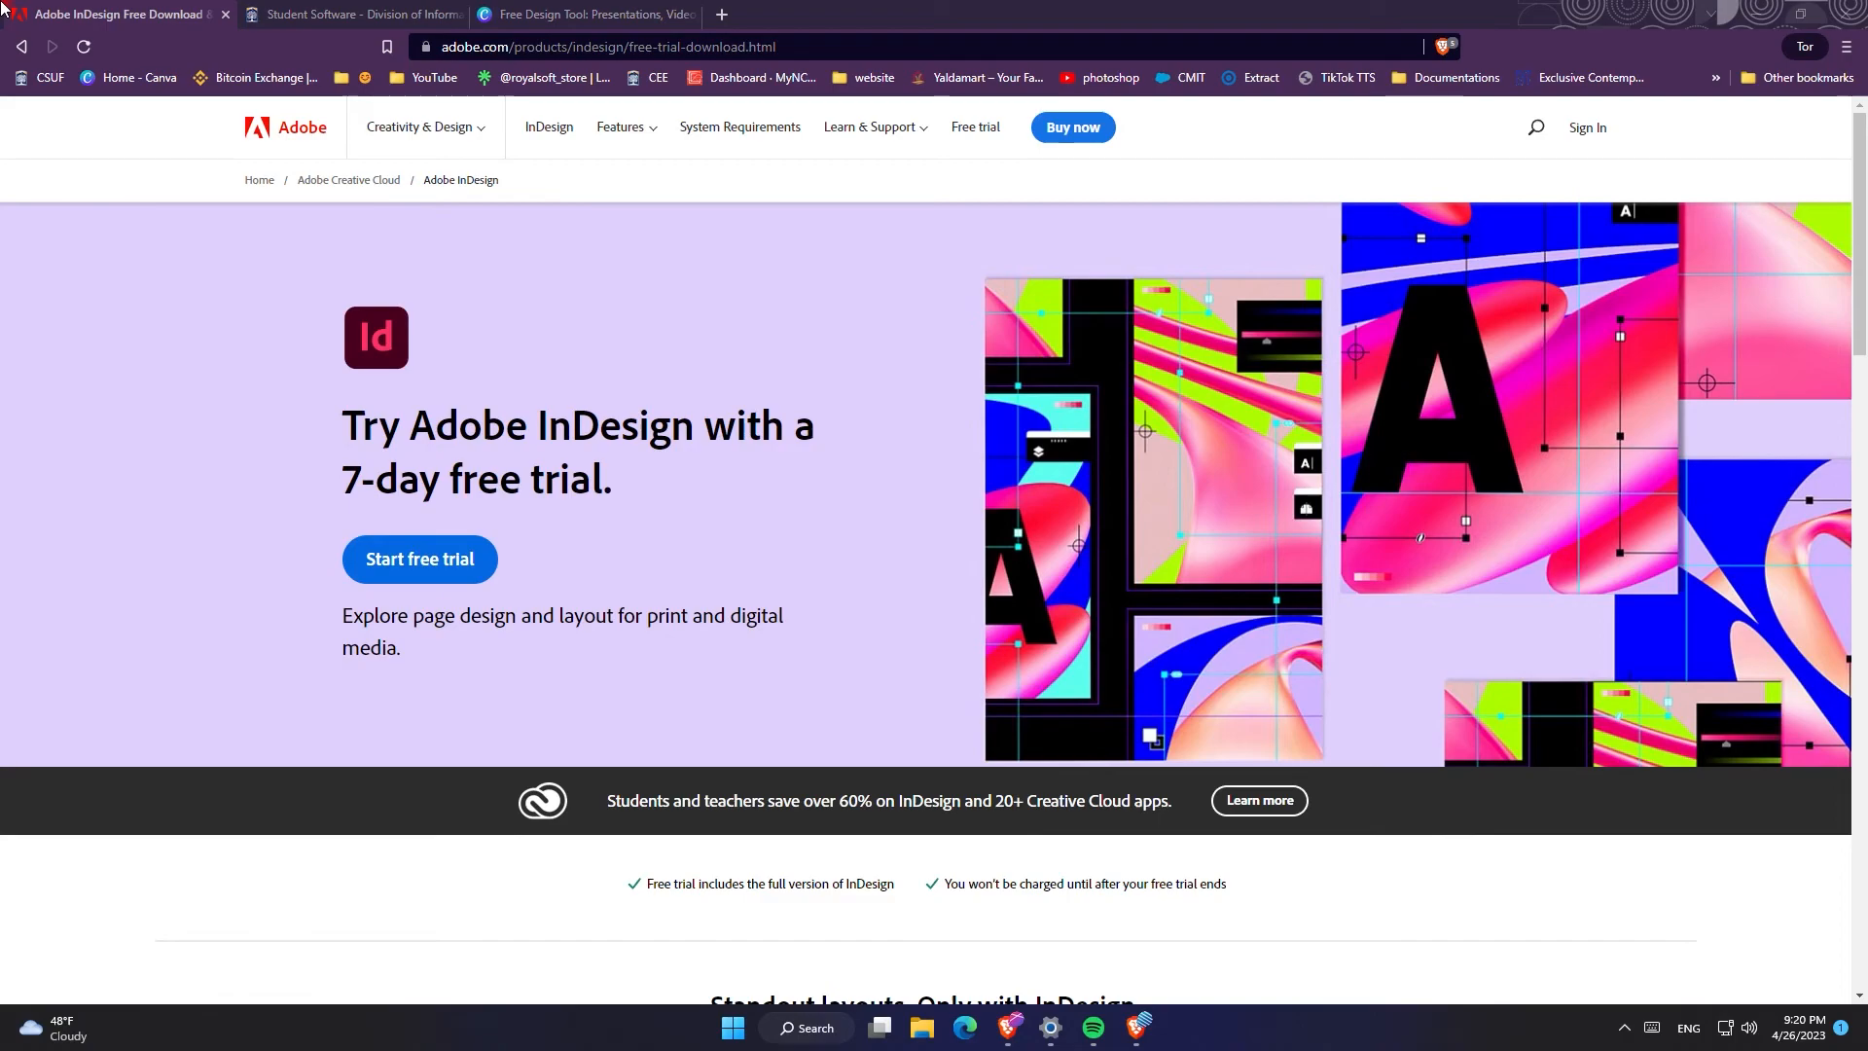
Step: Switch to CSUF's Student Software page and open the Adobe Creative Cloud entry
{"action": "left_click", "coordinate": [354, 14]}
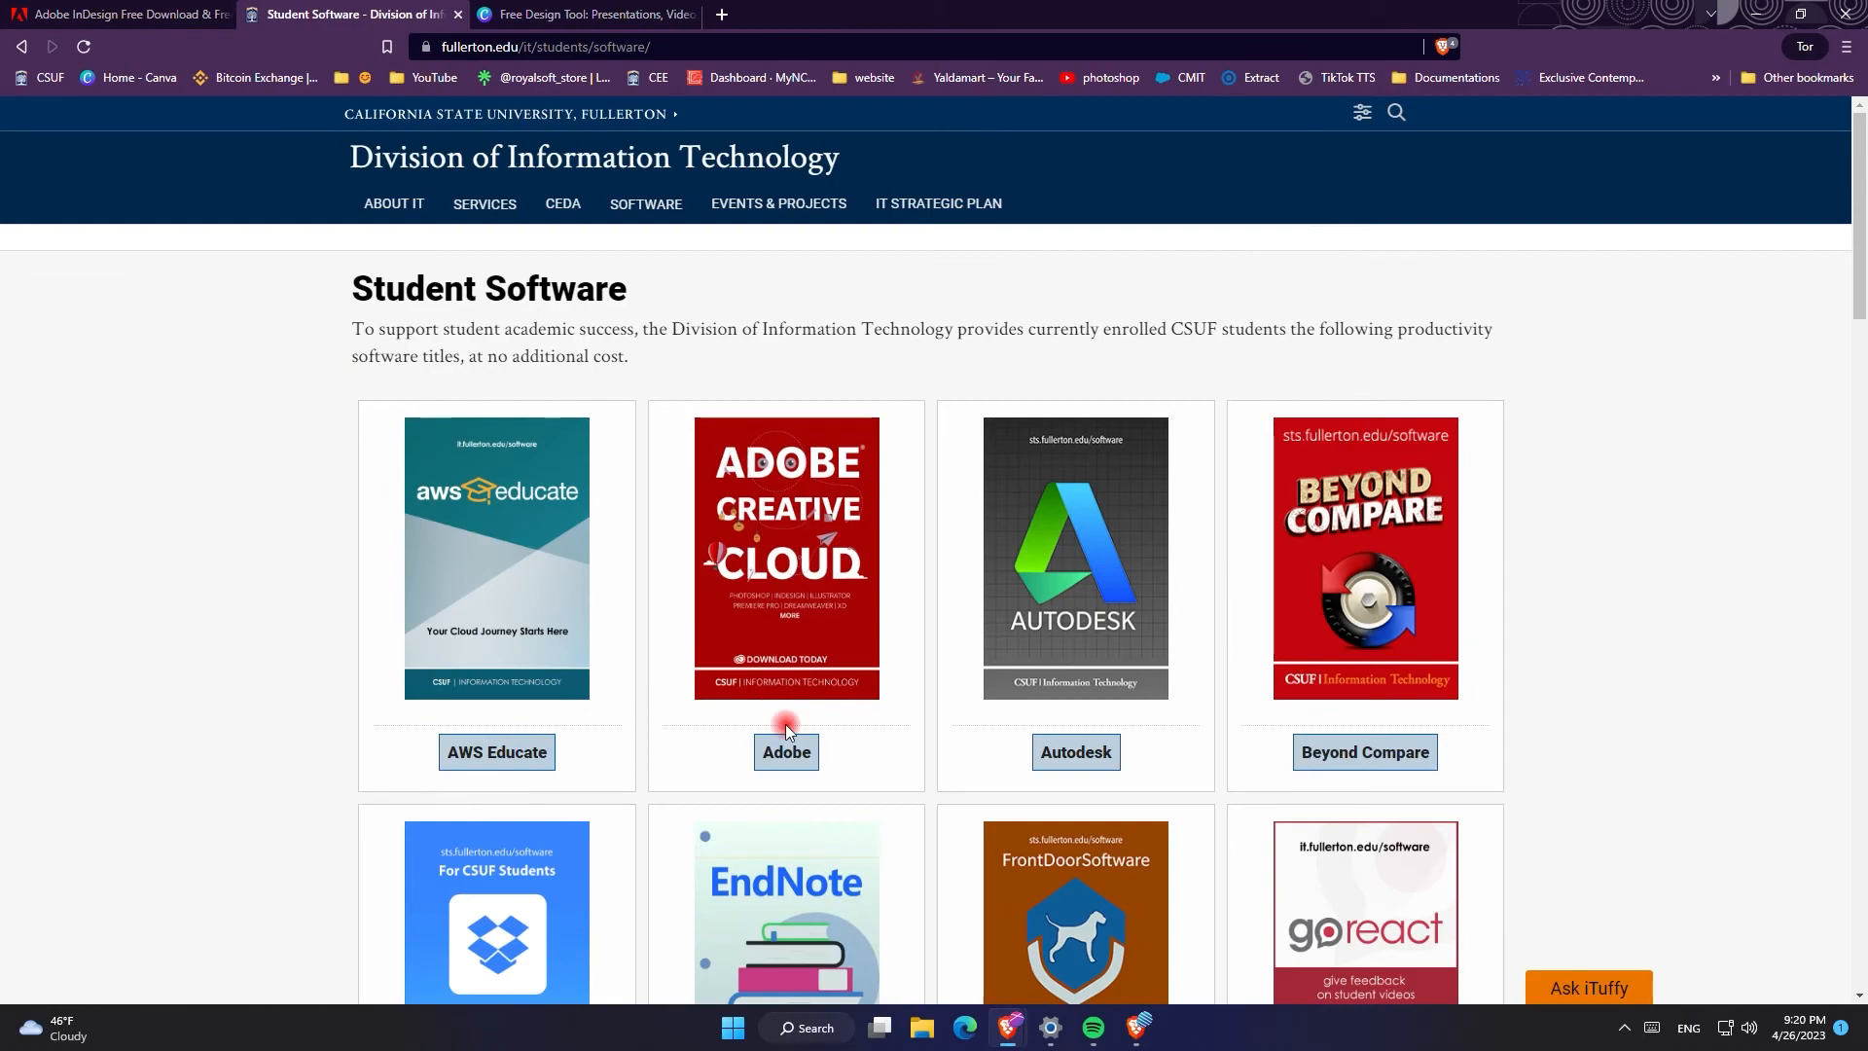
{"action": "left_click", "coordinate": [786, 752]}
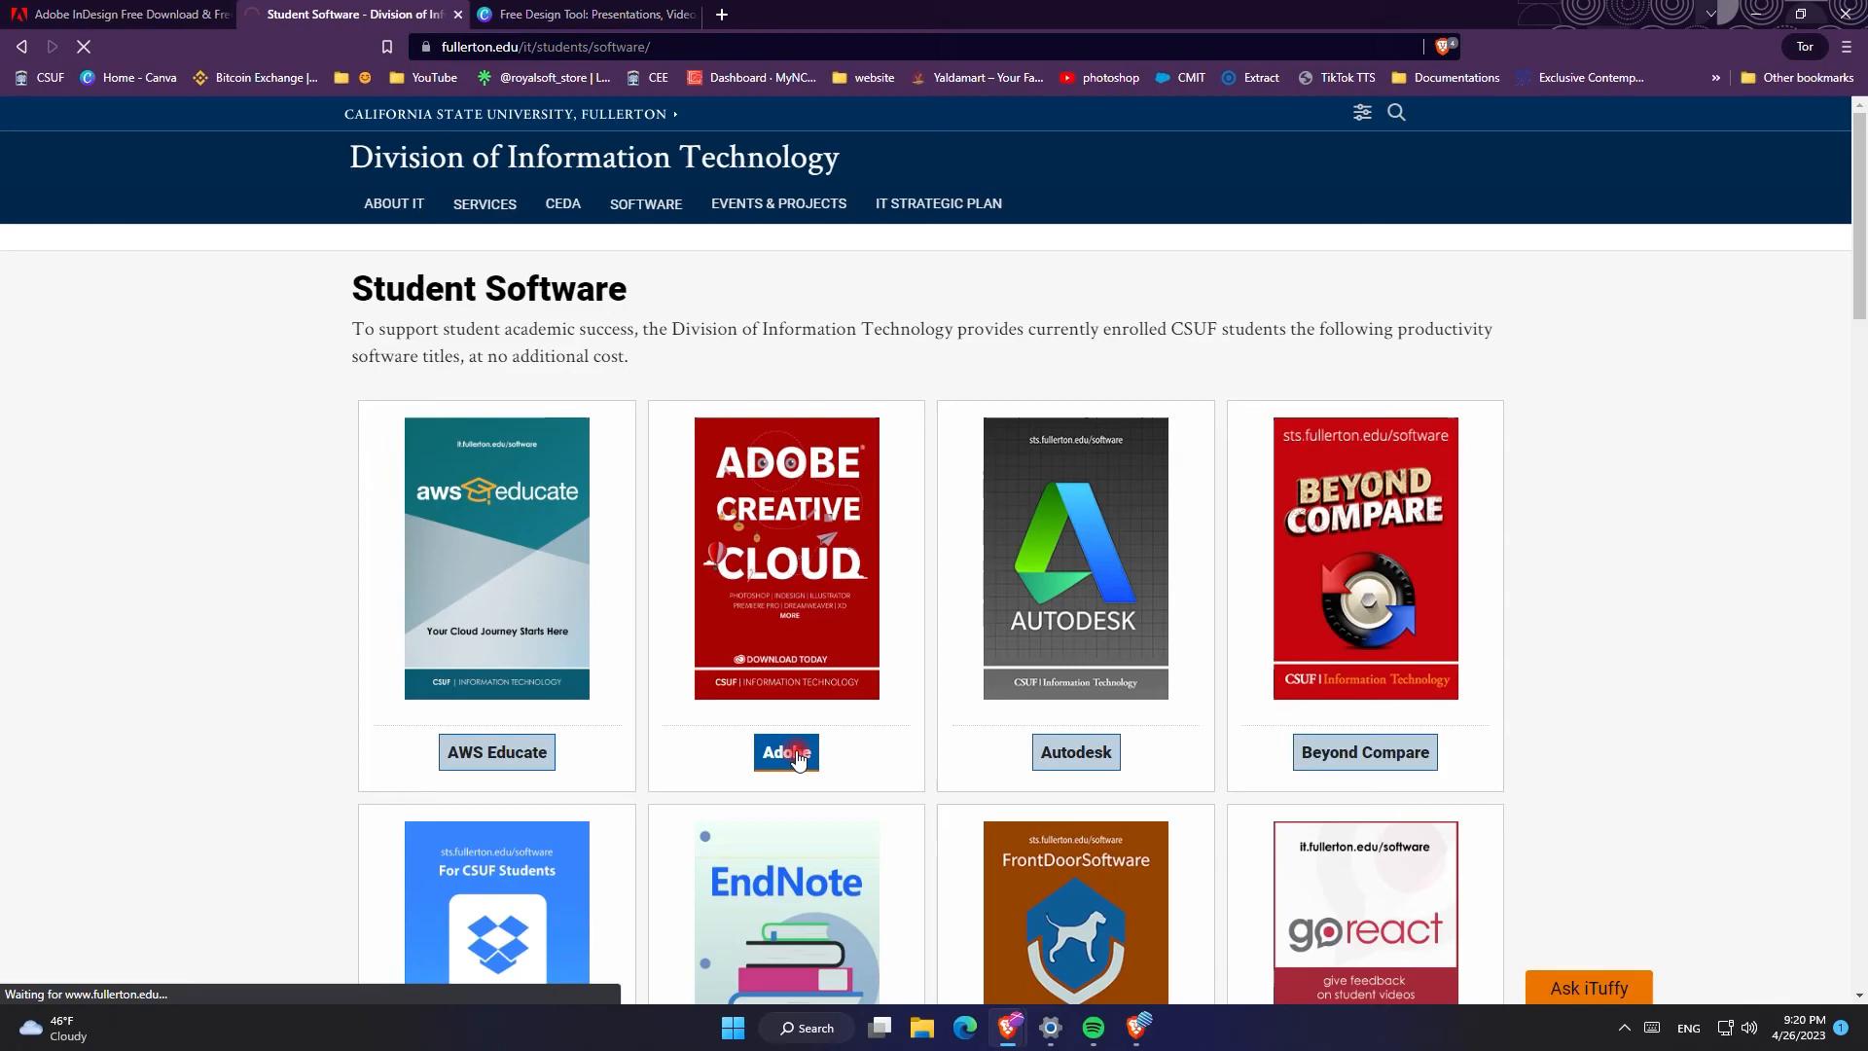
{"action": "left_click", "coordinate": [785, 752]}
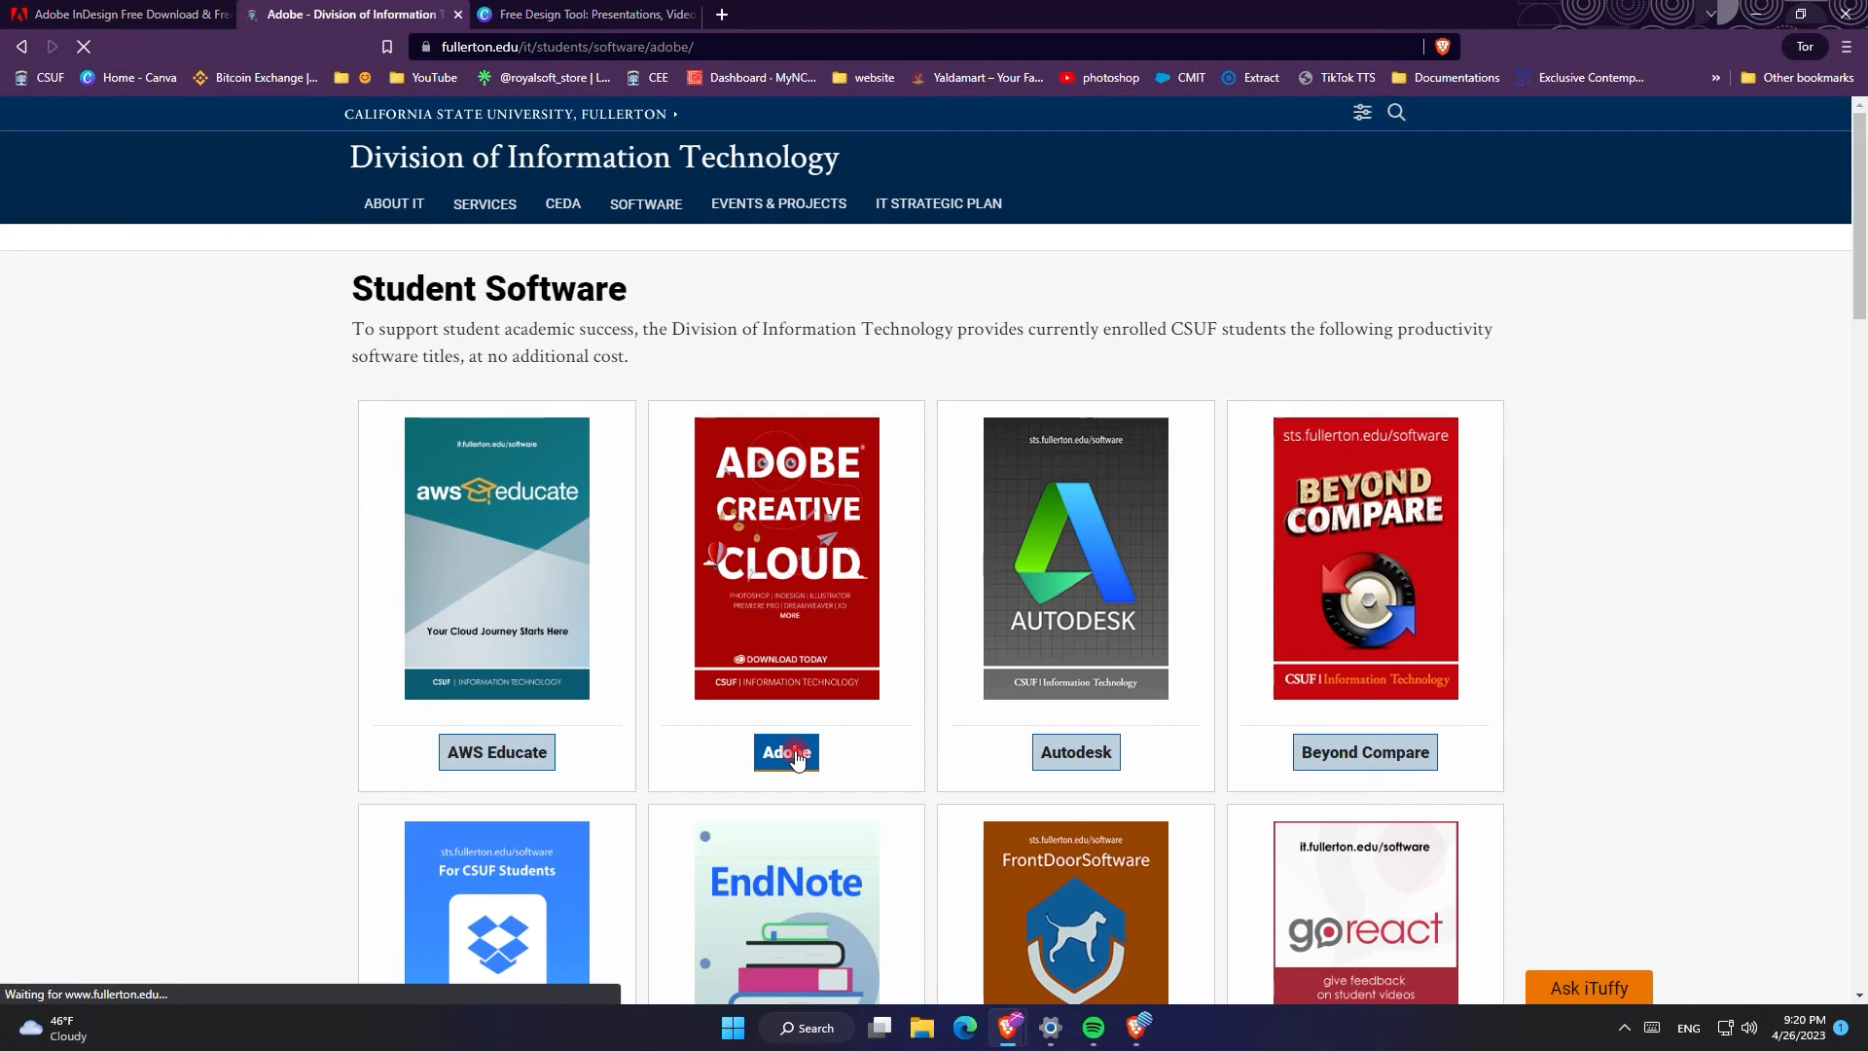
Step: Highlight InDesign in the Adobe Creative Cloud Pro included software list
{"action": "left_click", "coordinate": [785, 752]}
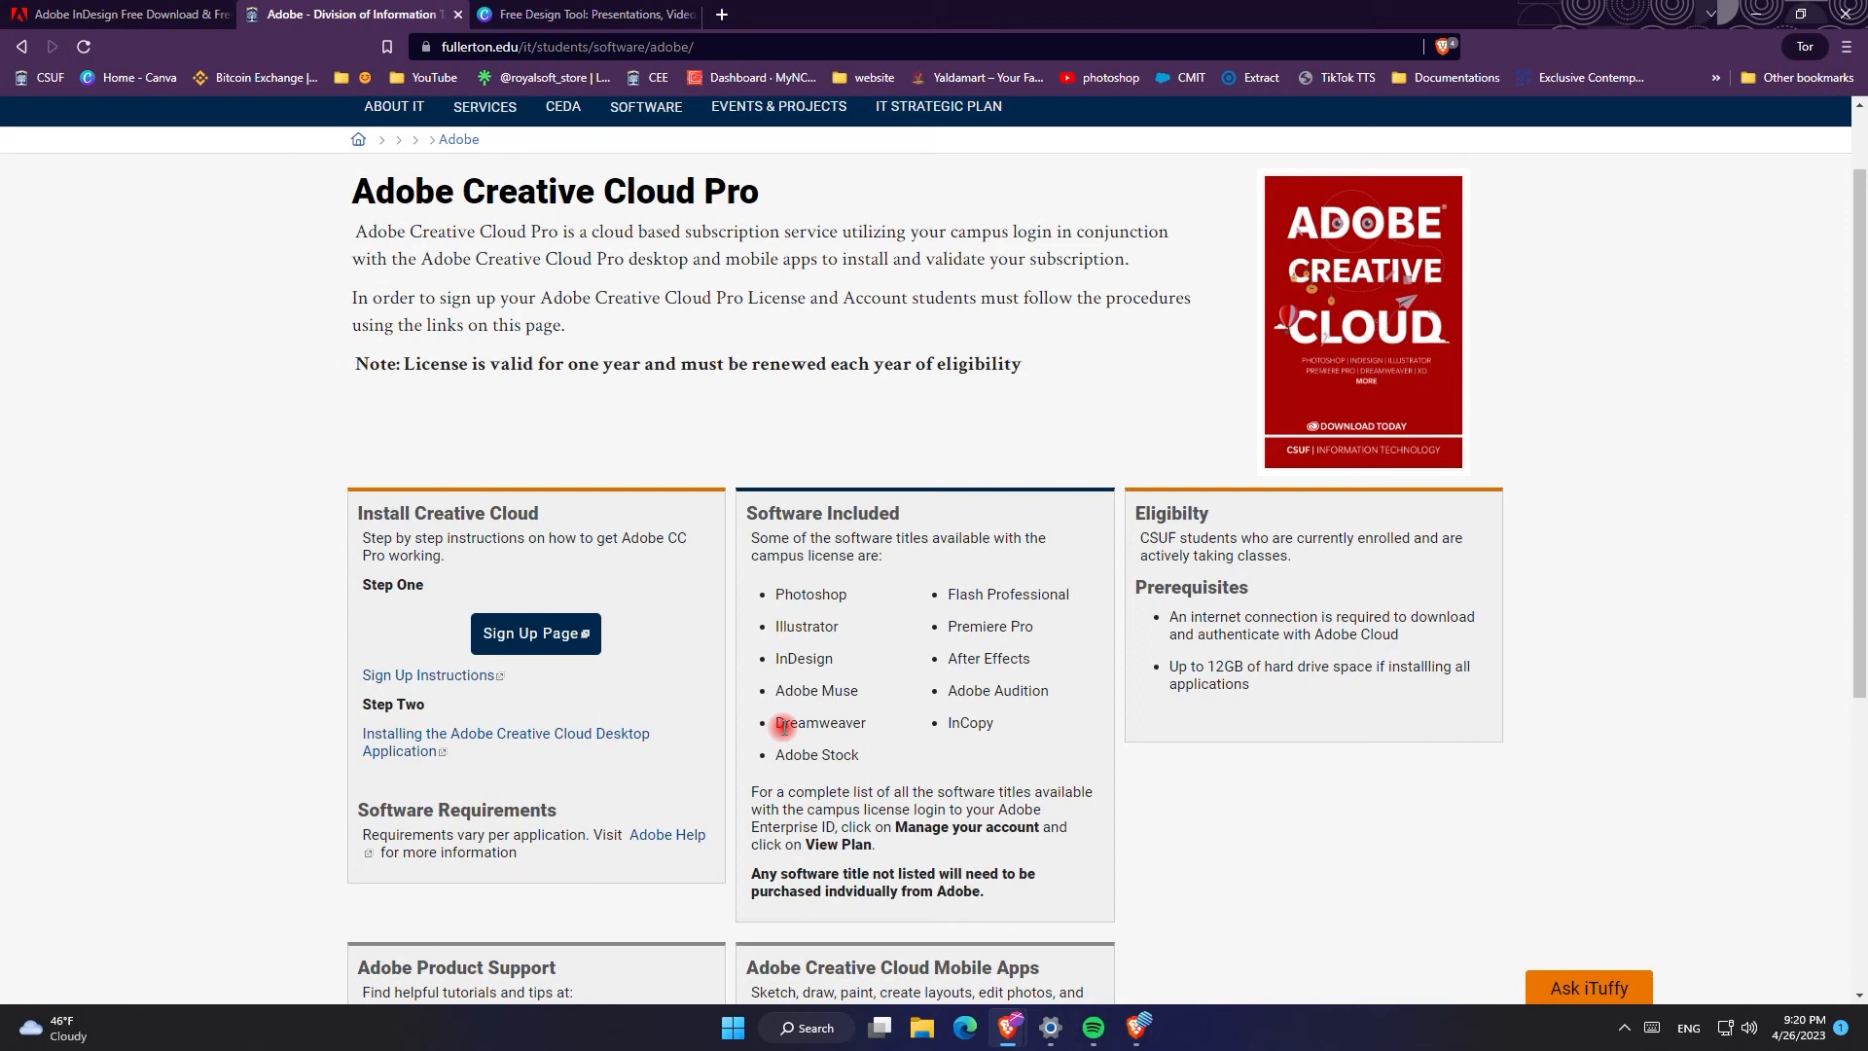
{"action": "mouse_move", "coordinate": [789, 691]}
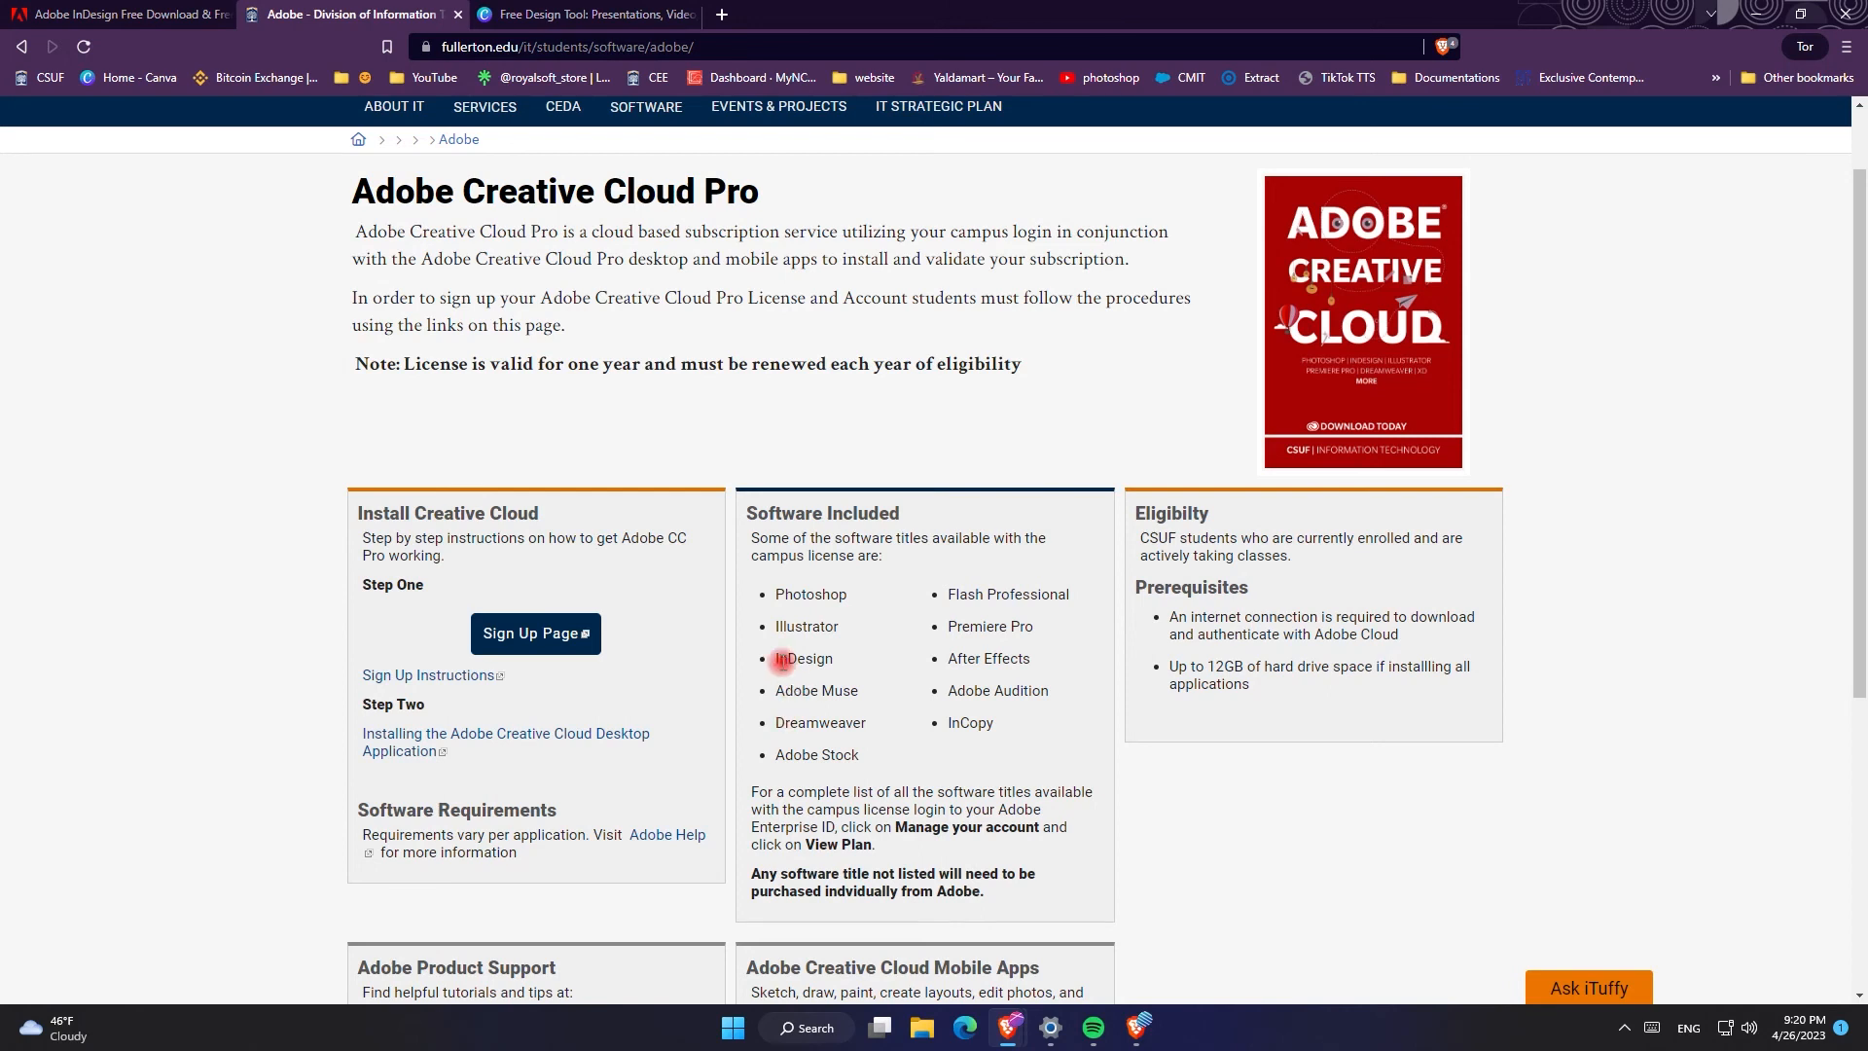
{"action": "double_click", "coordinate": [803, 658]}
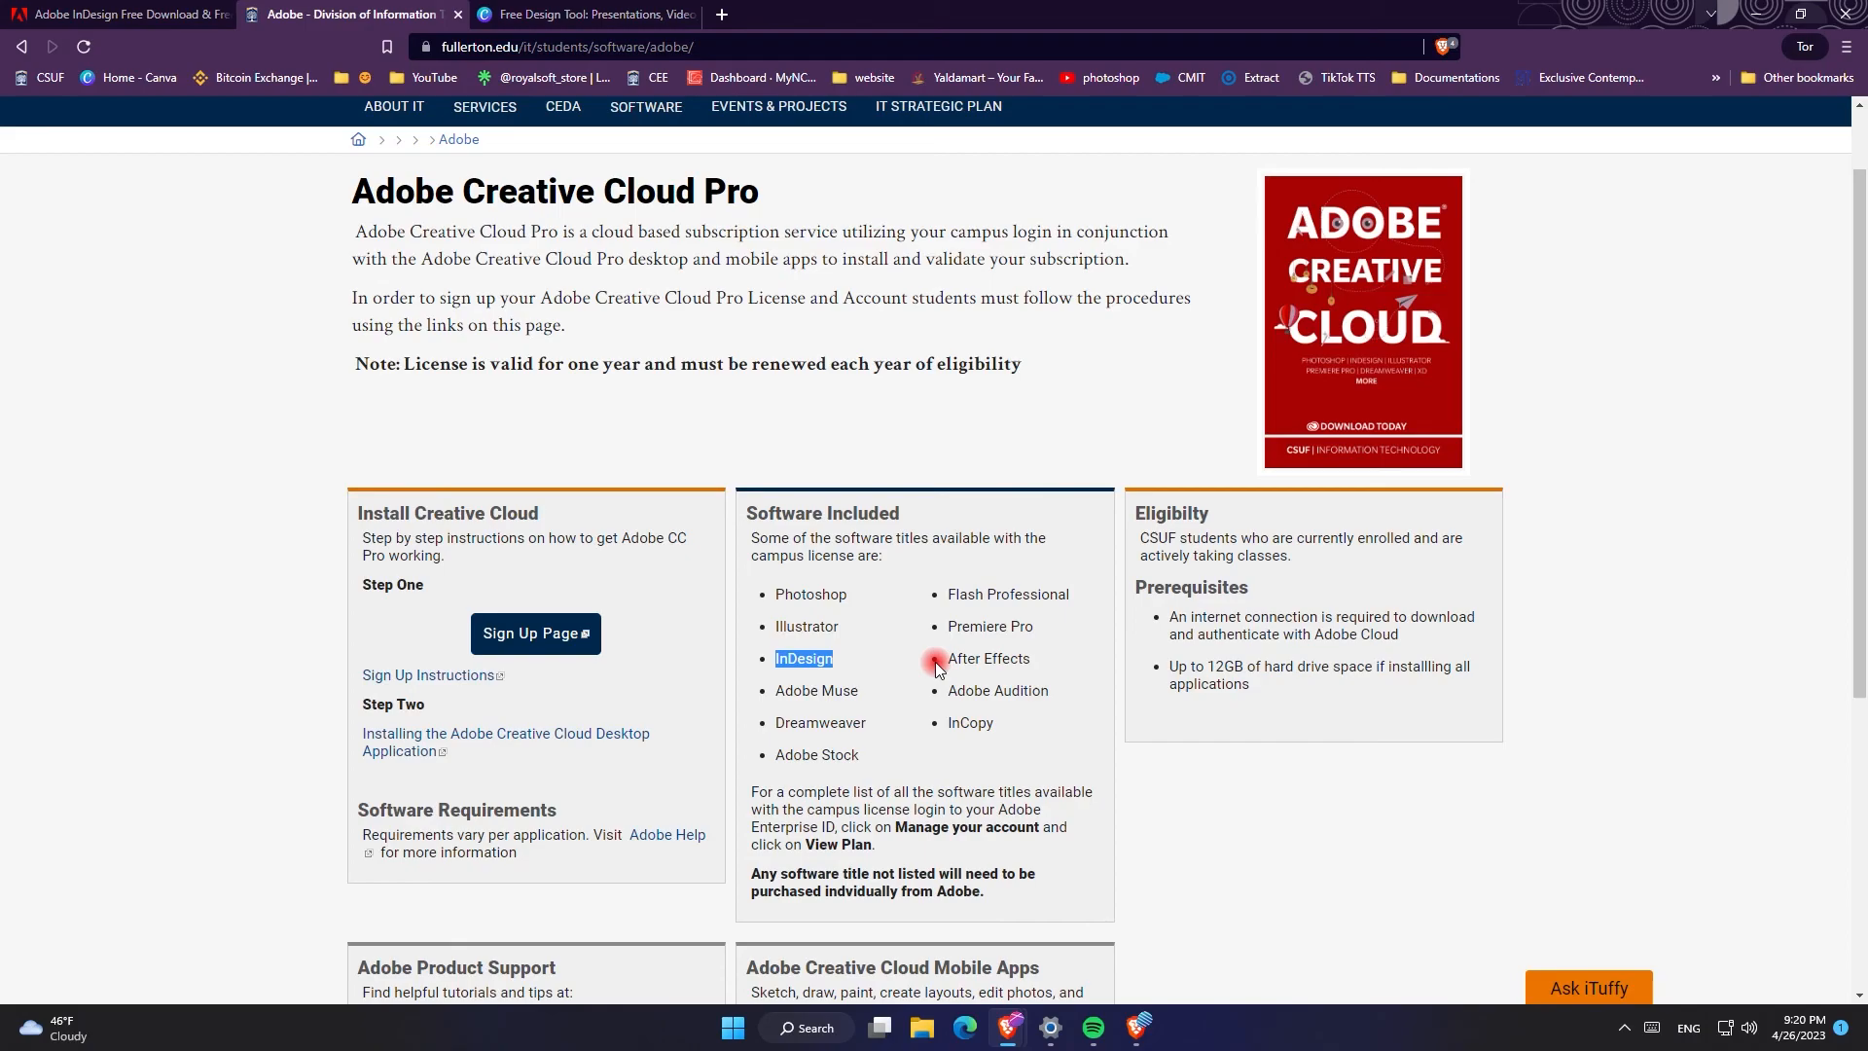
{"action": "mouse_move", "coordinate": [869, 662]}
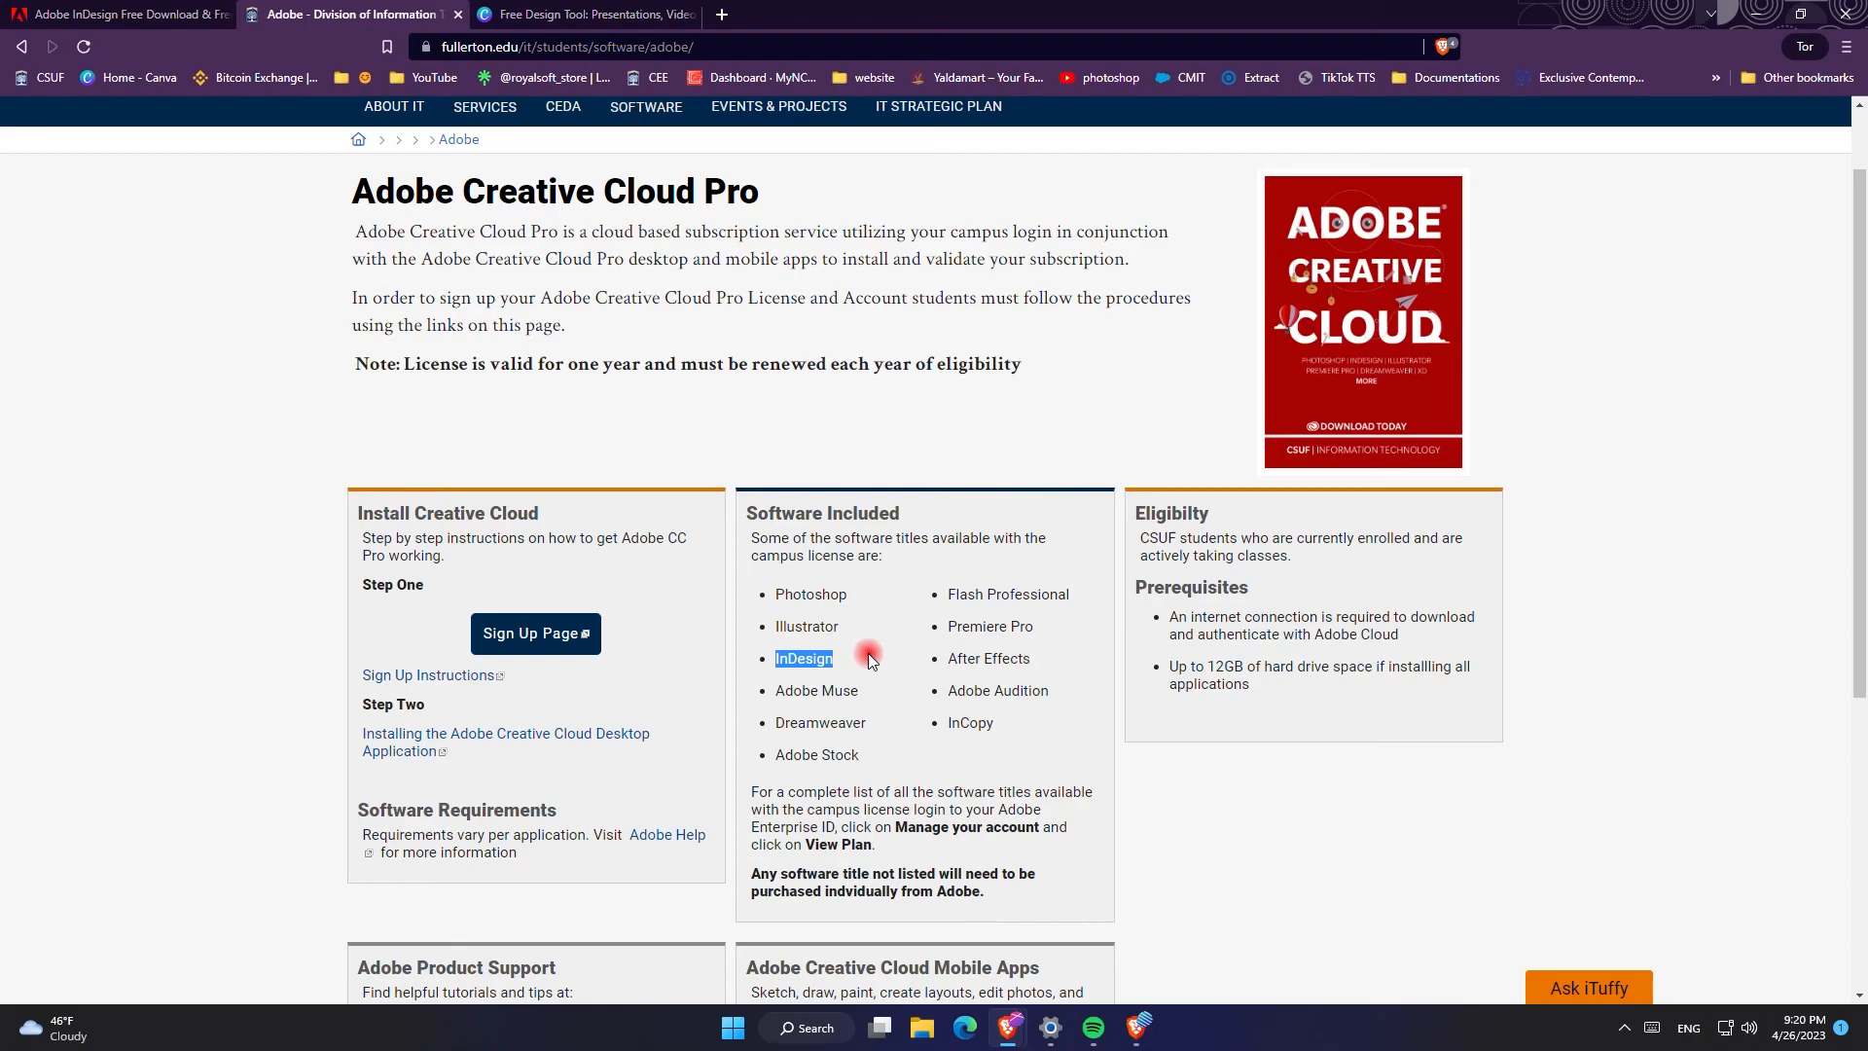
{"action": "mouse_move", "coordinate": [861, 653]}
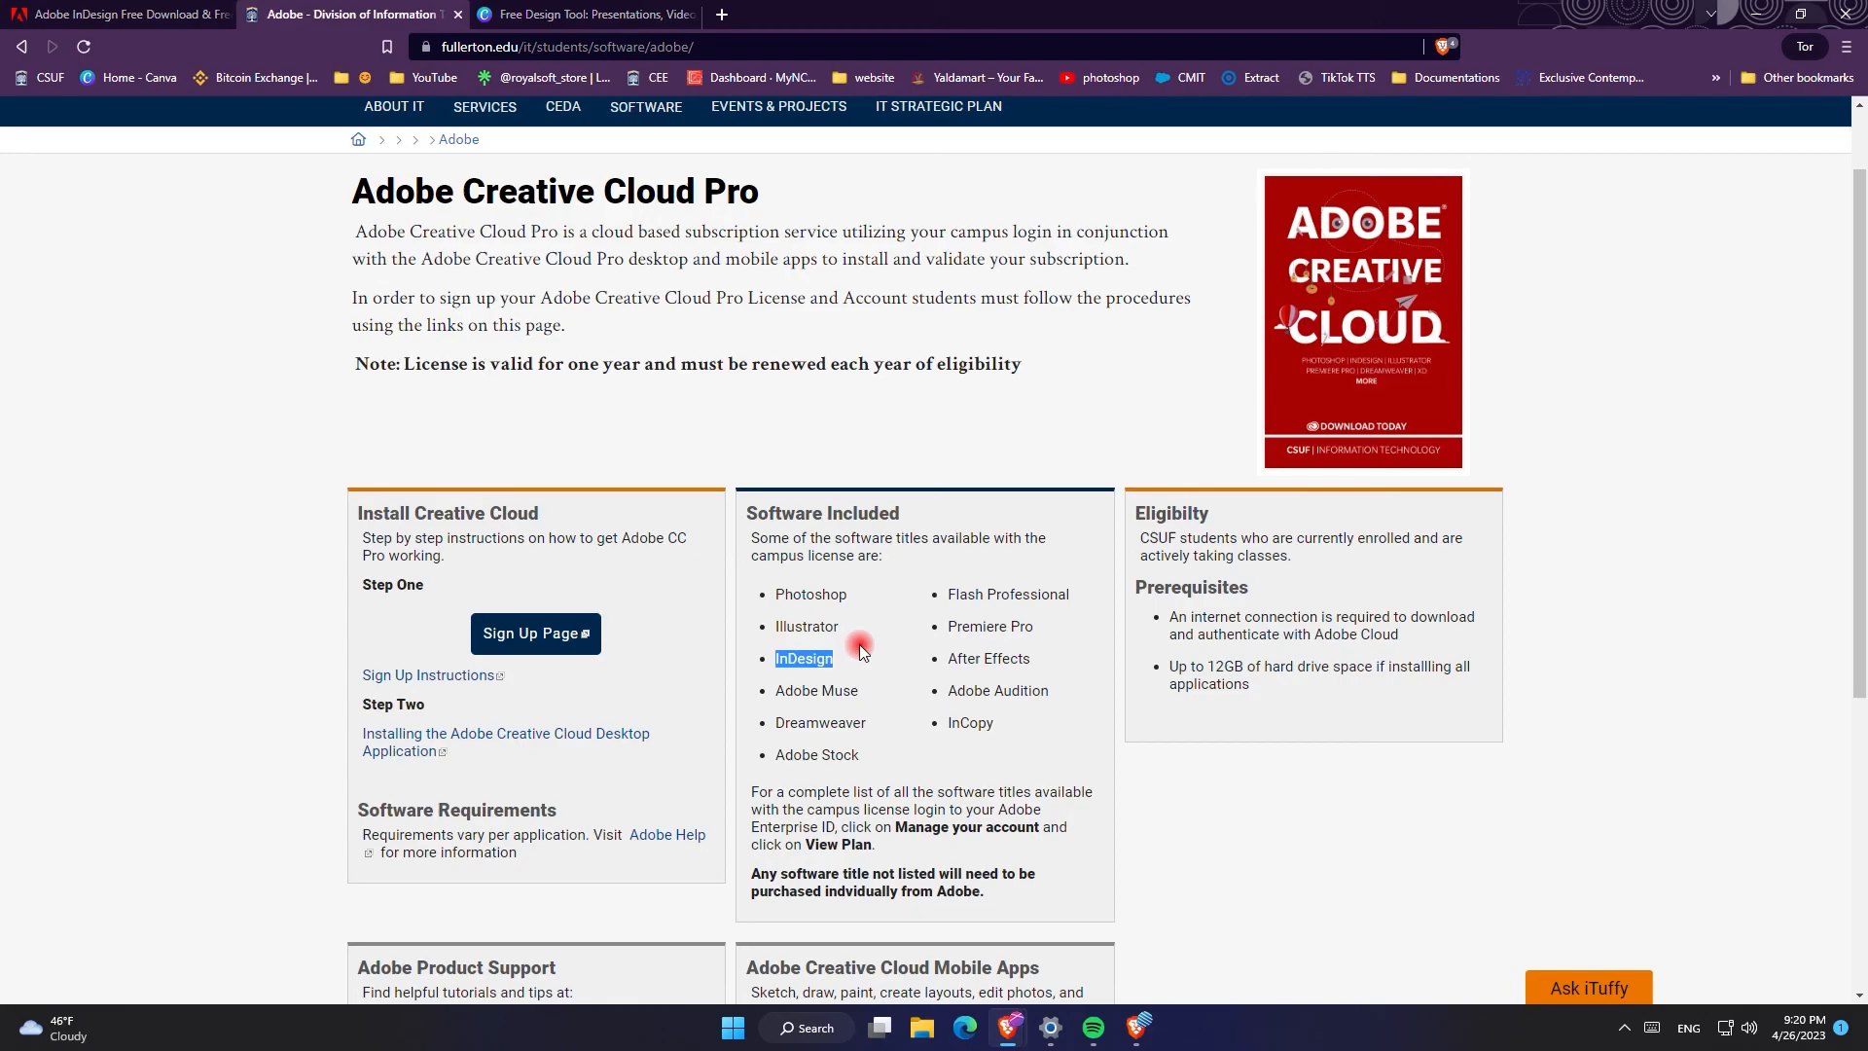
{"action": "mouse_move", "coordinate": [634, 367]}
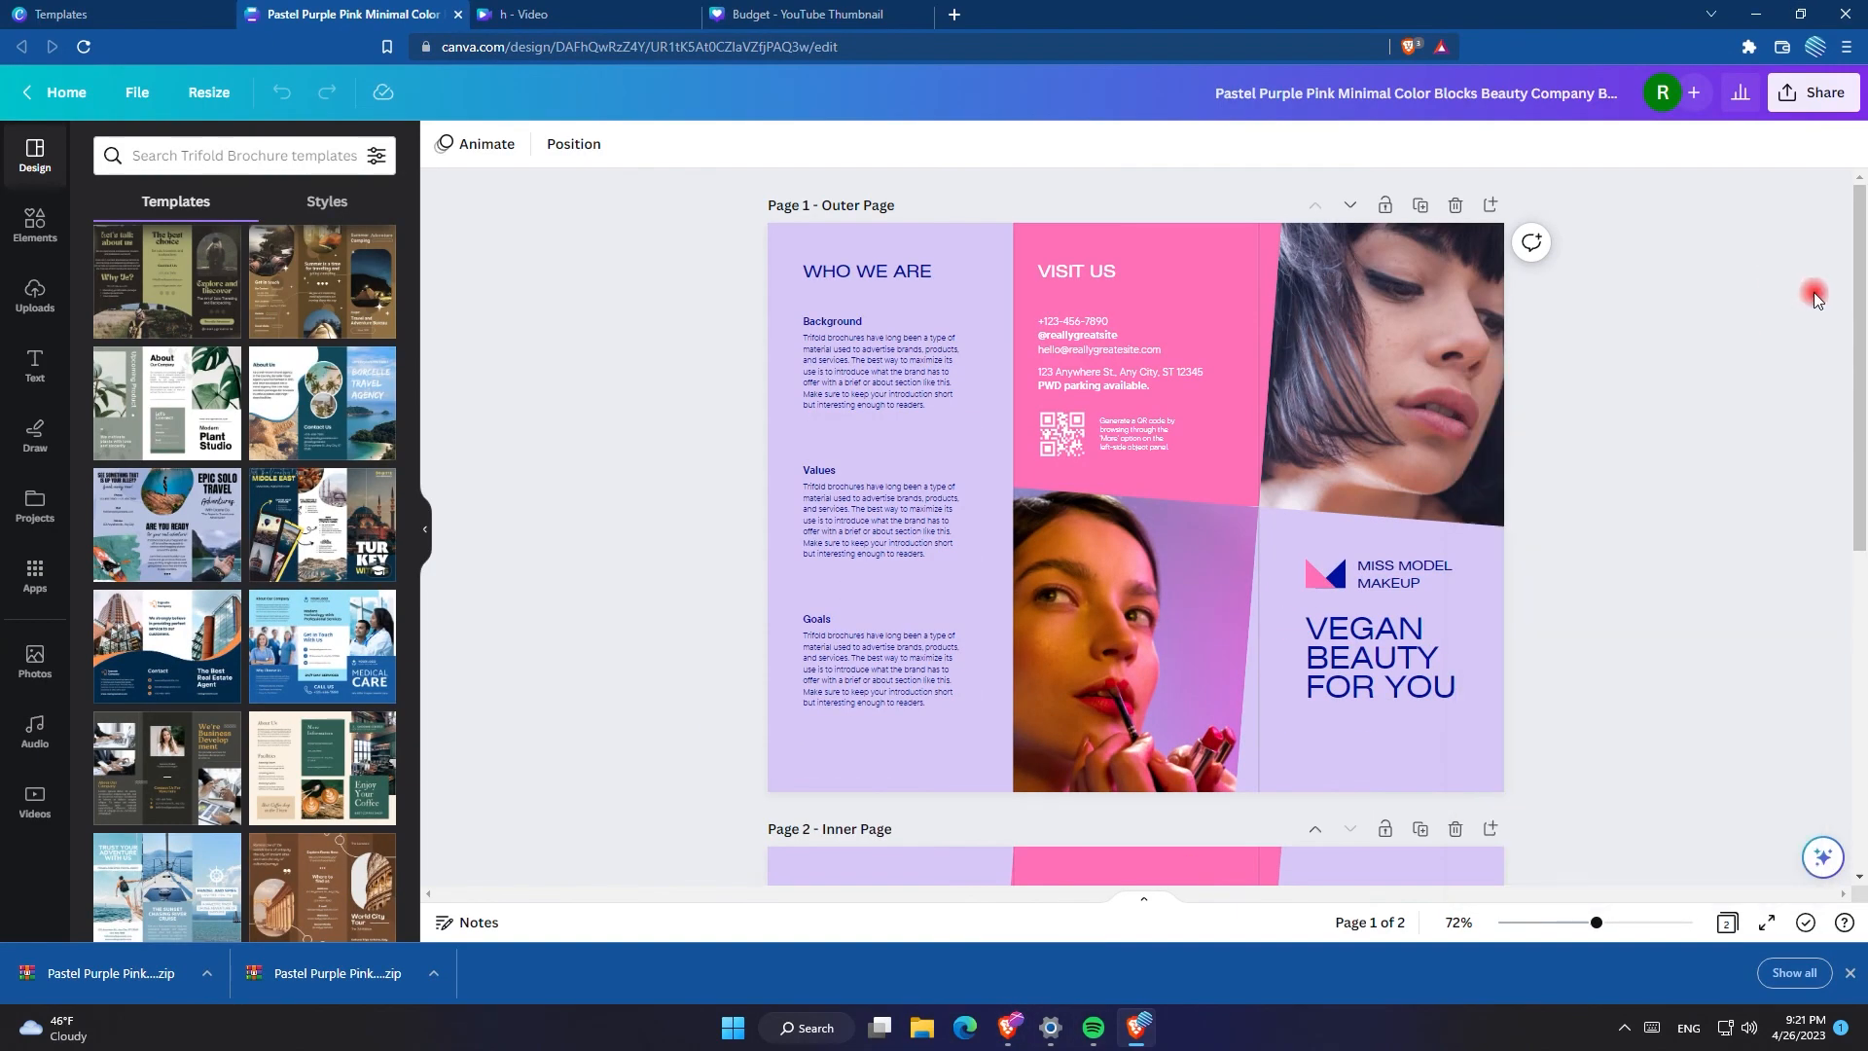
{"action": "mouse_move", "coordinate": [1725, 318]}
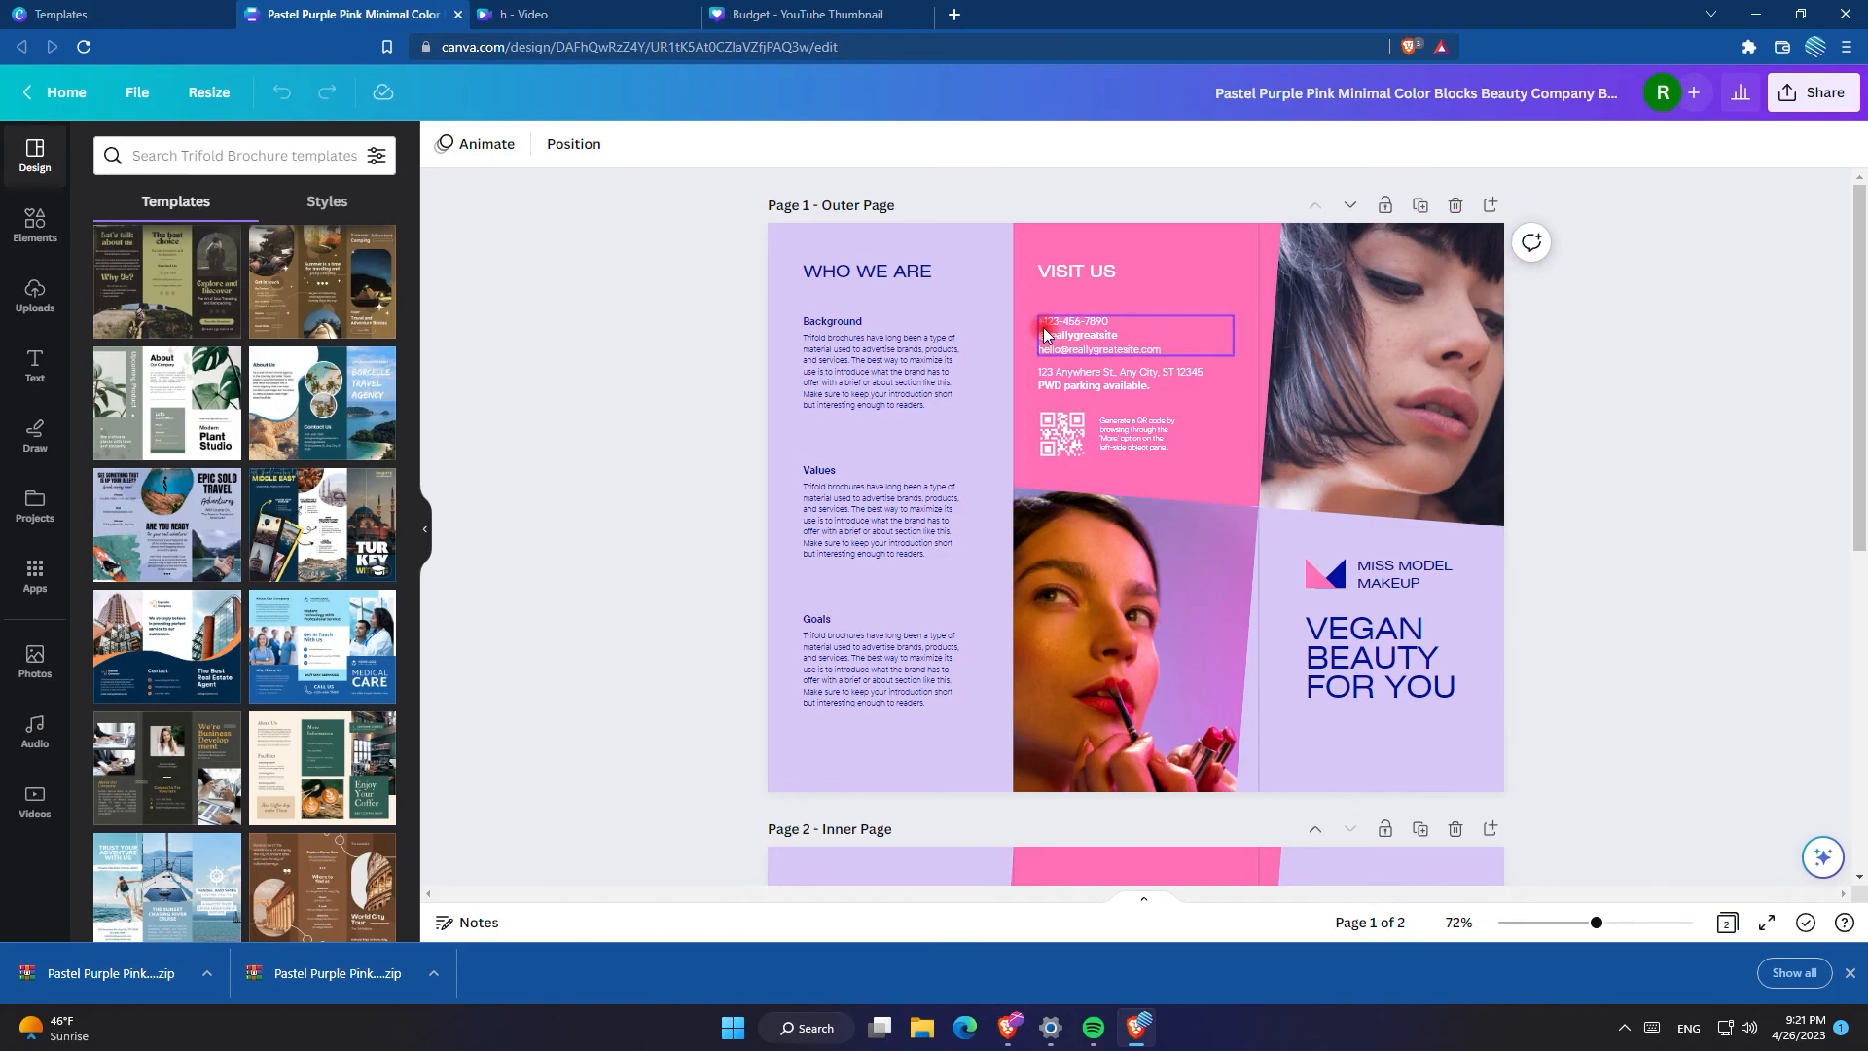
Step: Select the QR code and VEGAN BEAUTY FOR YOU heading, then the inner Blush price cells
{"action": "left_click", "coordinate": [1061, 432]}
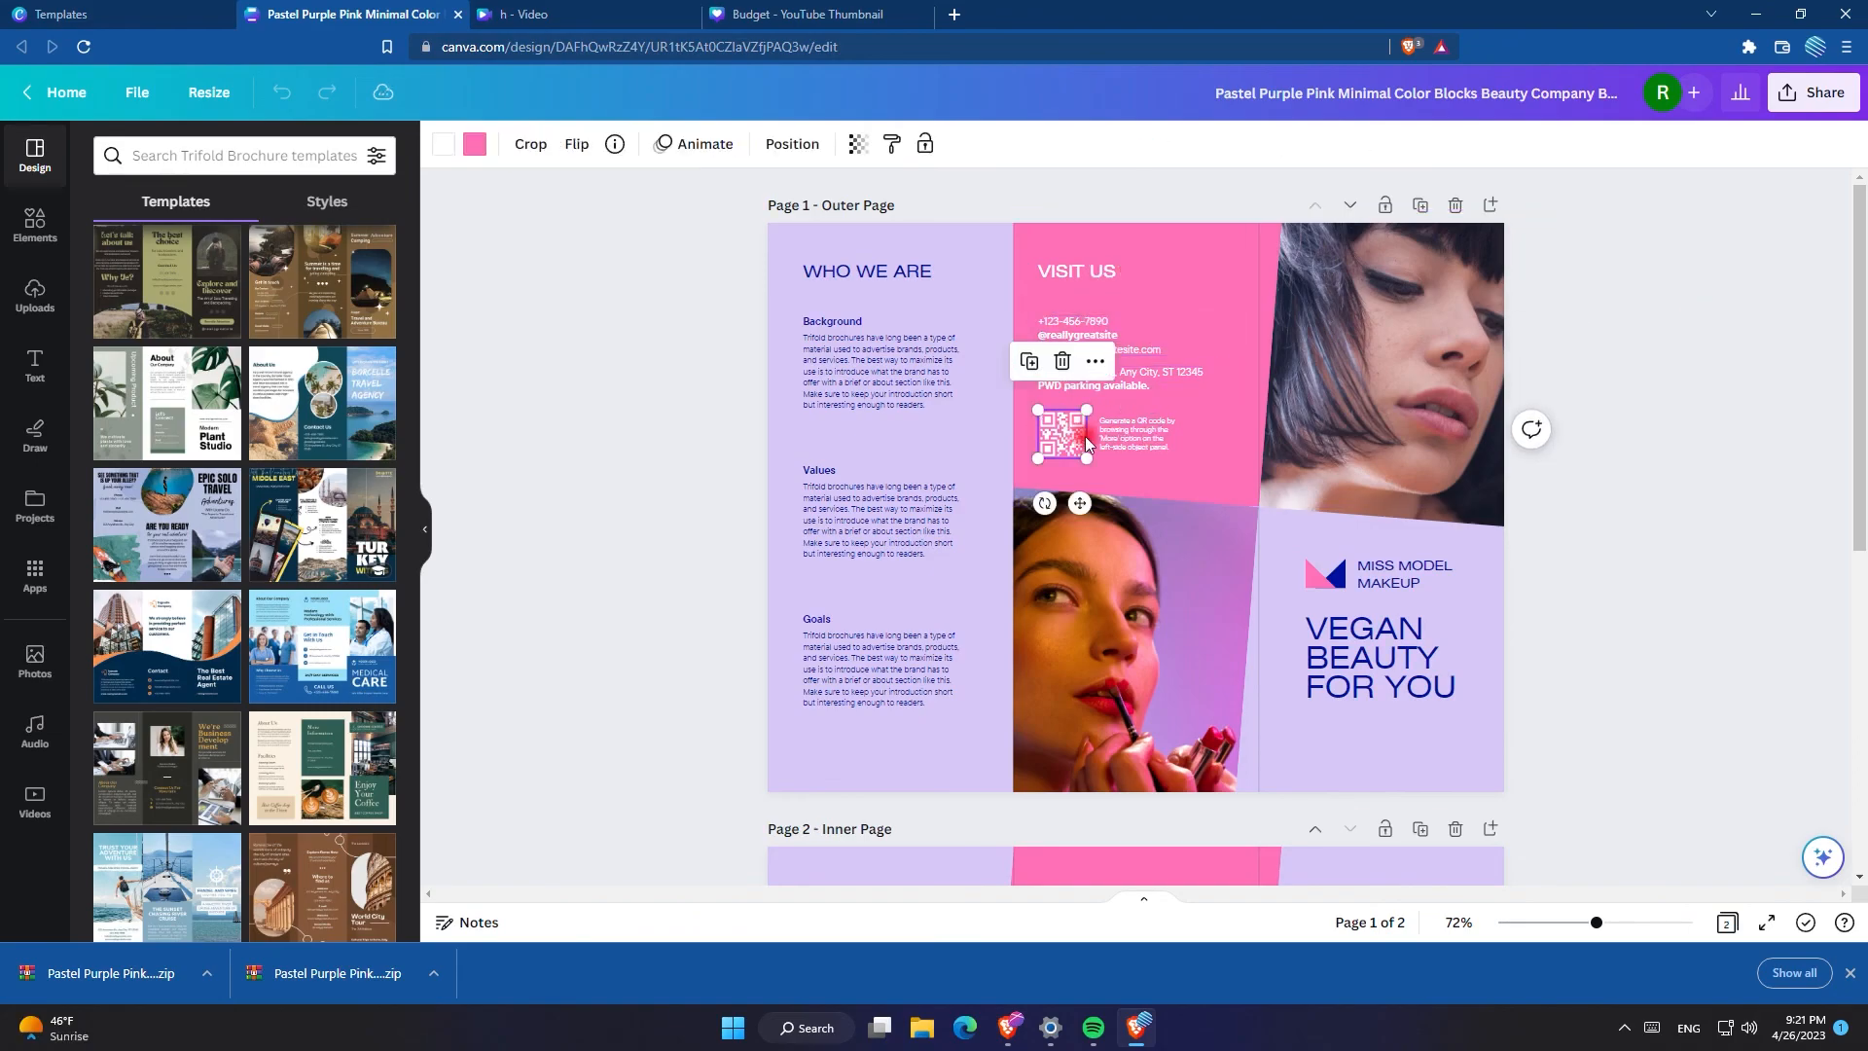
{"action": "left_click", "coordinate": [1378, 657]}
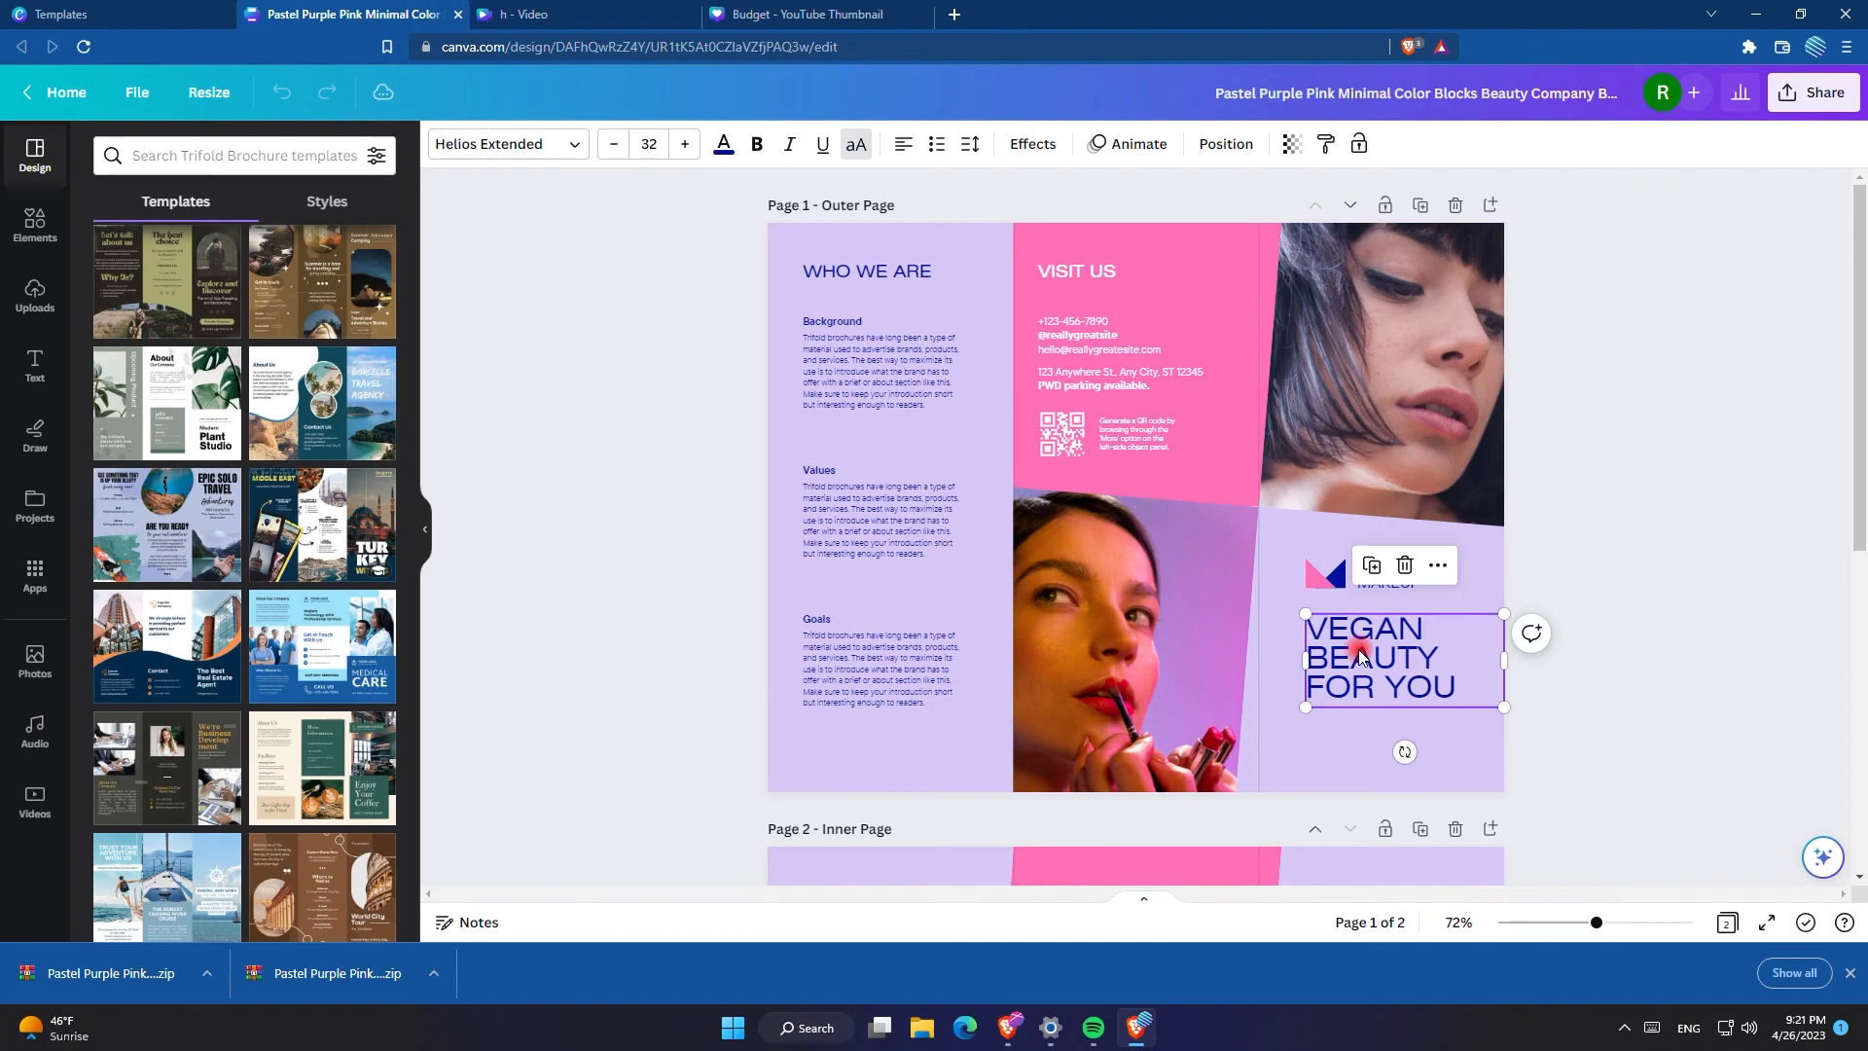
{"action": "scroll", "scroll_direction": "down", "scroll_amount": 3}
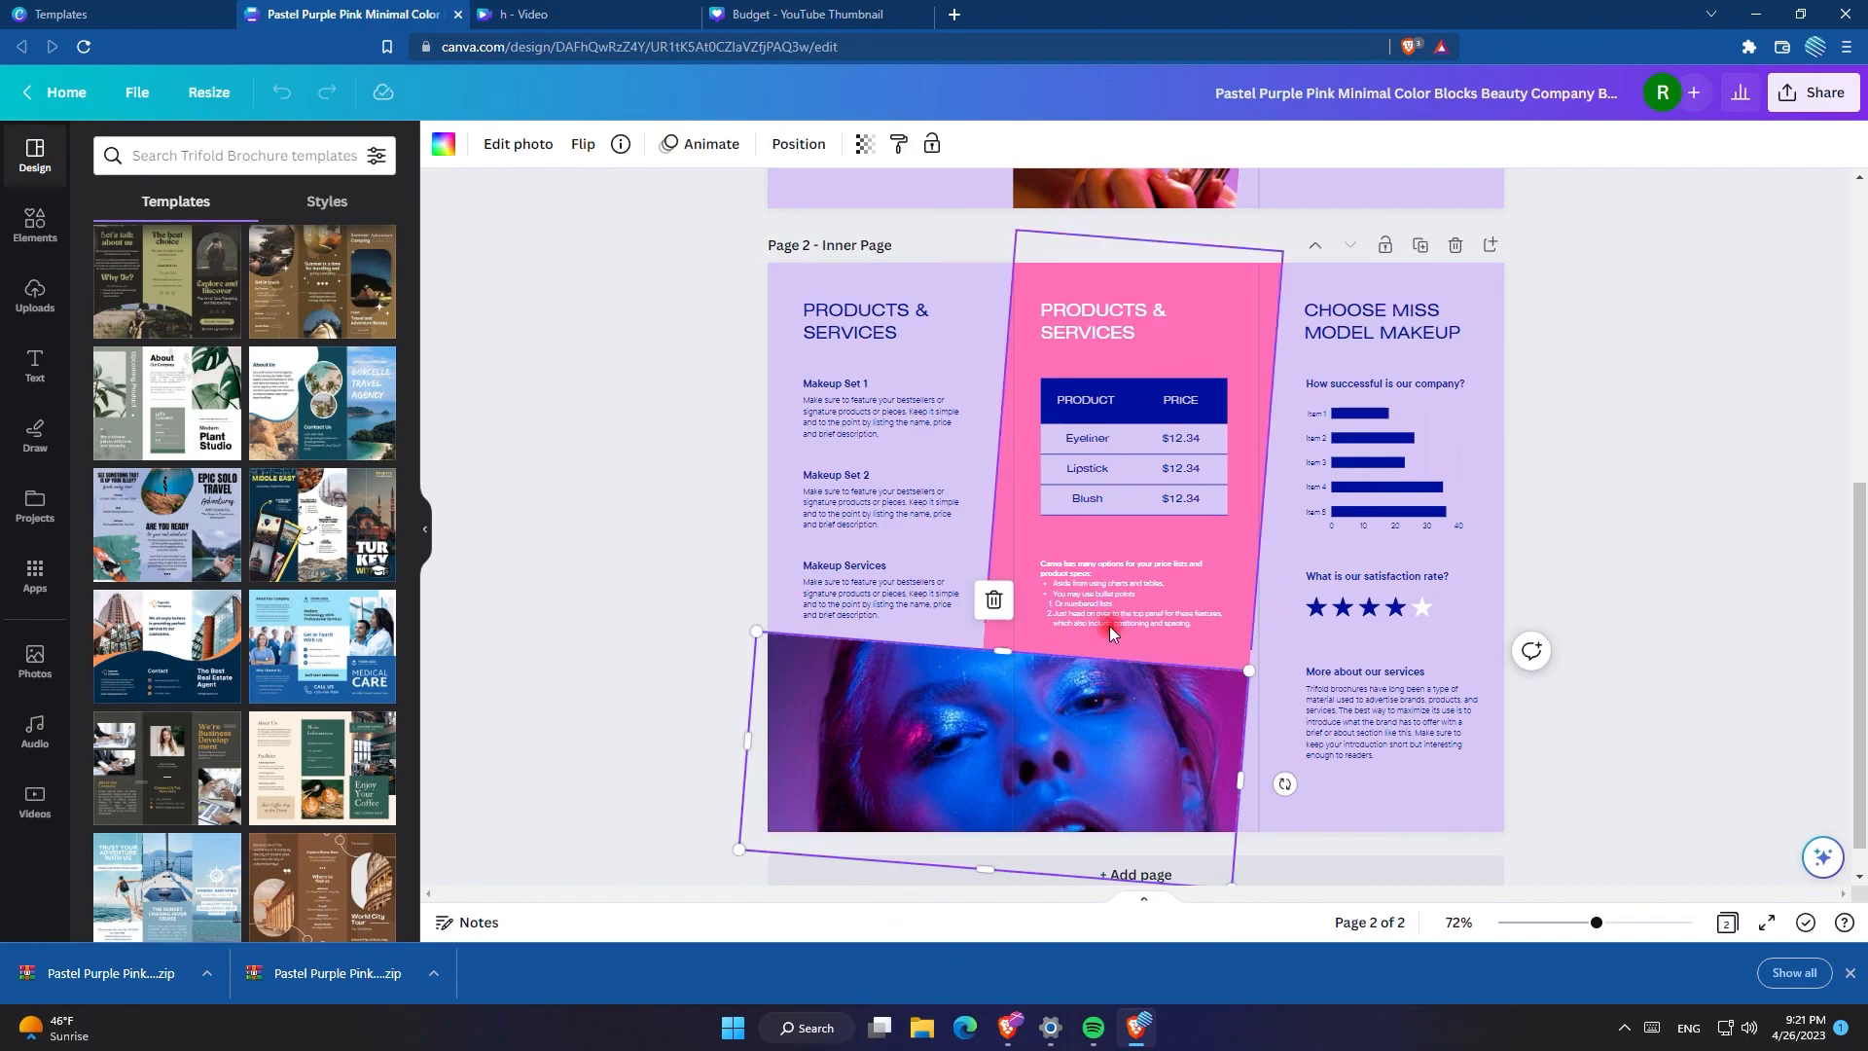
{"action": "left_click", "coordinate": [1087, 498]}
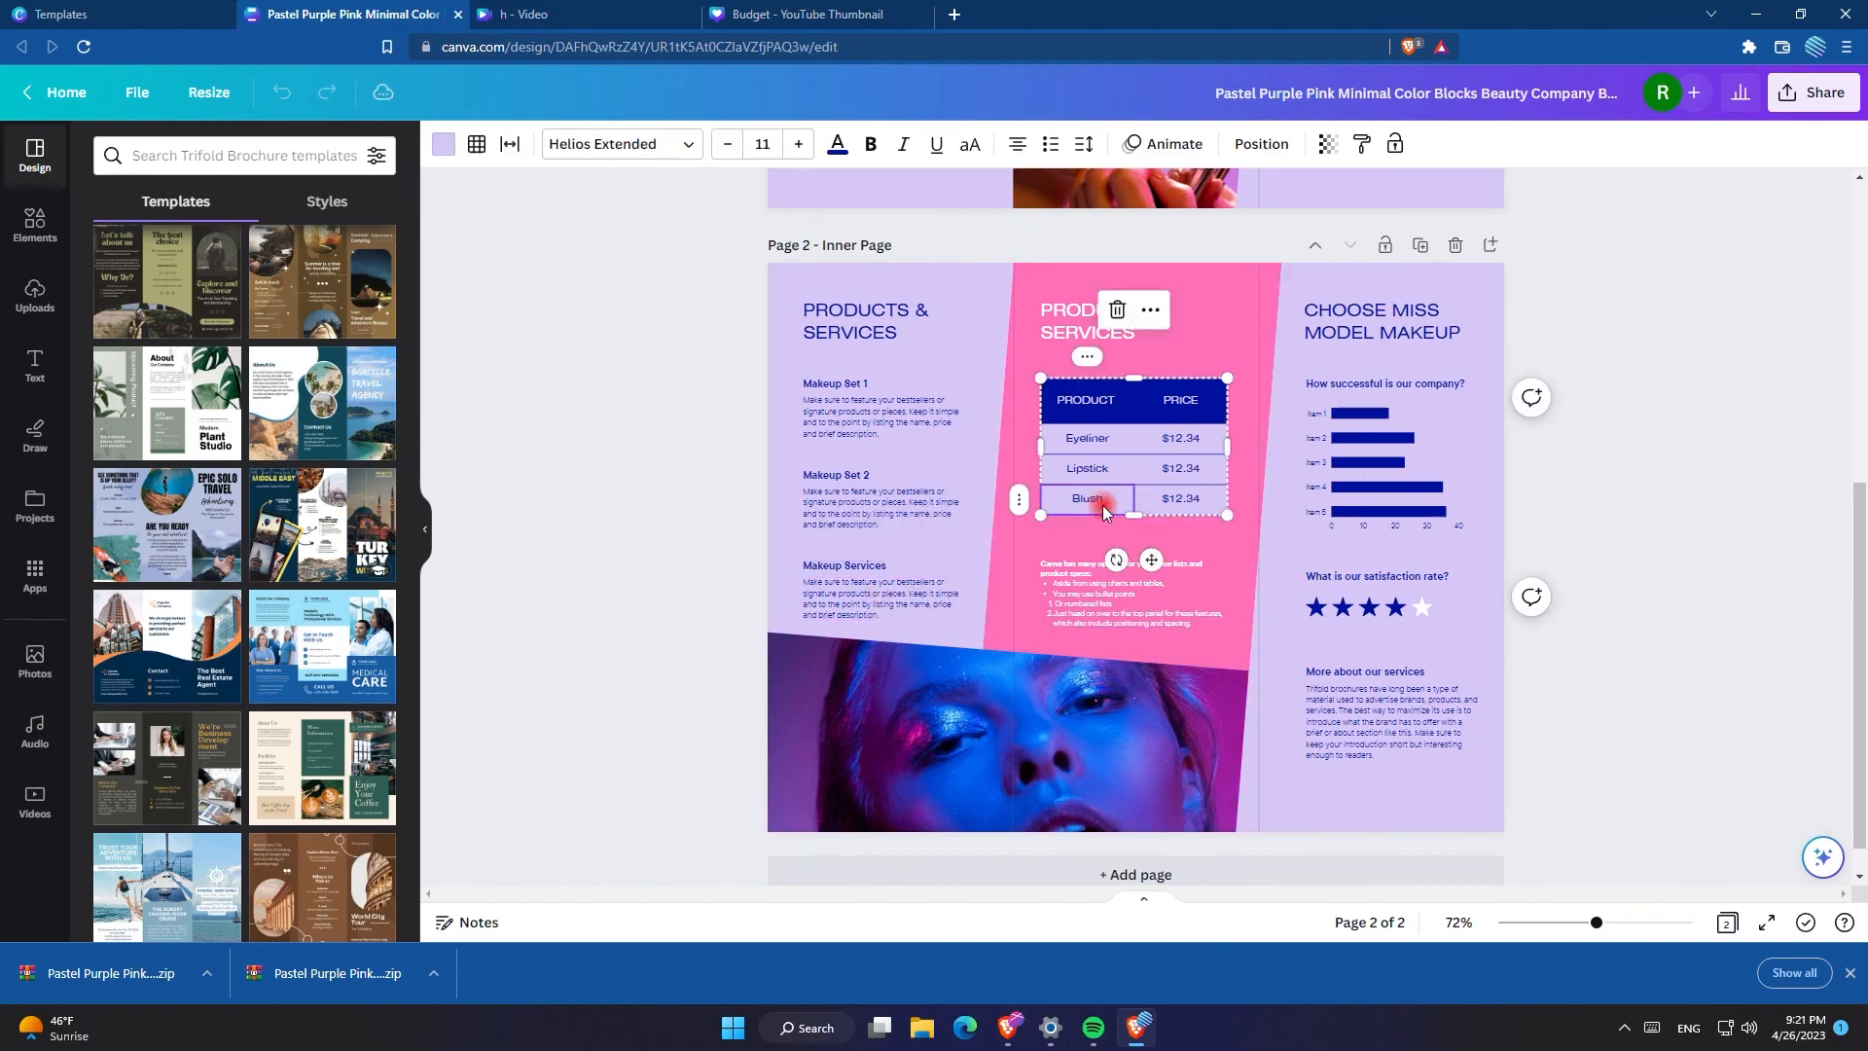
{"action": "left_click", "coordinate": [1179, 498]}
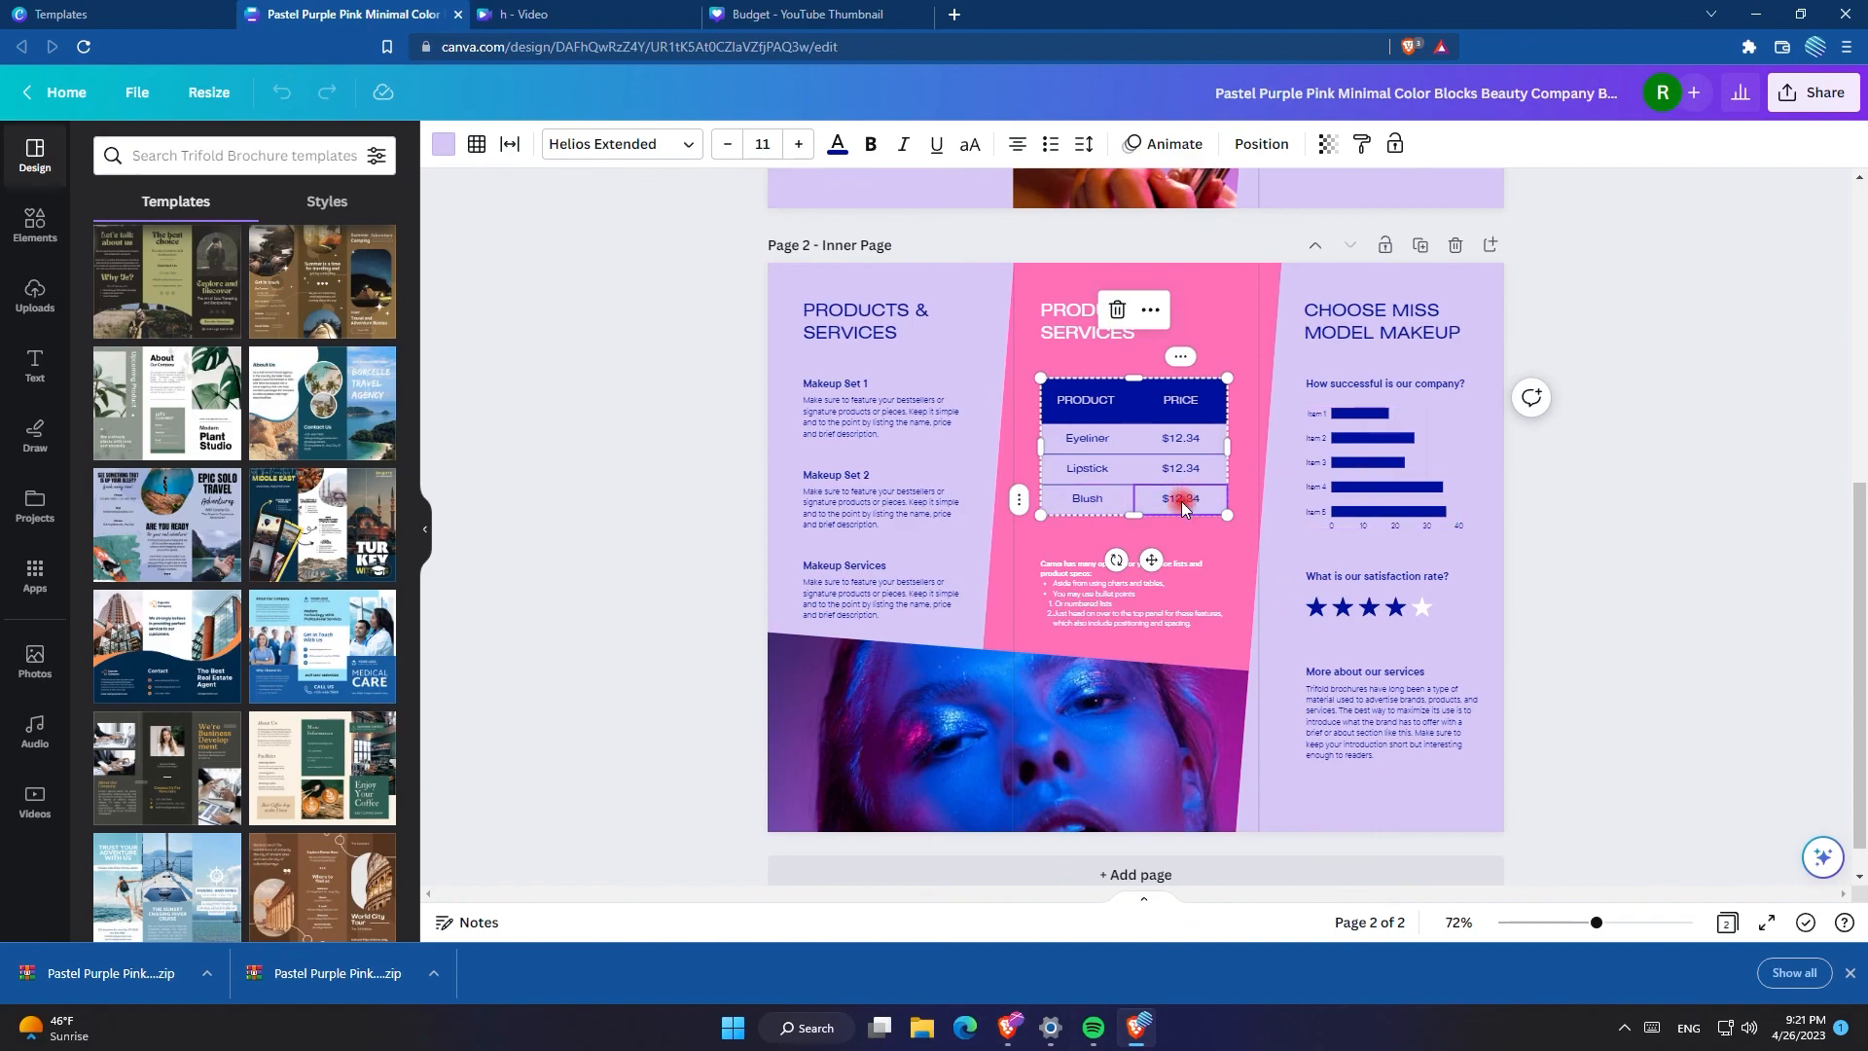